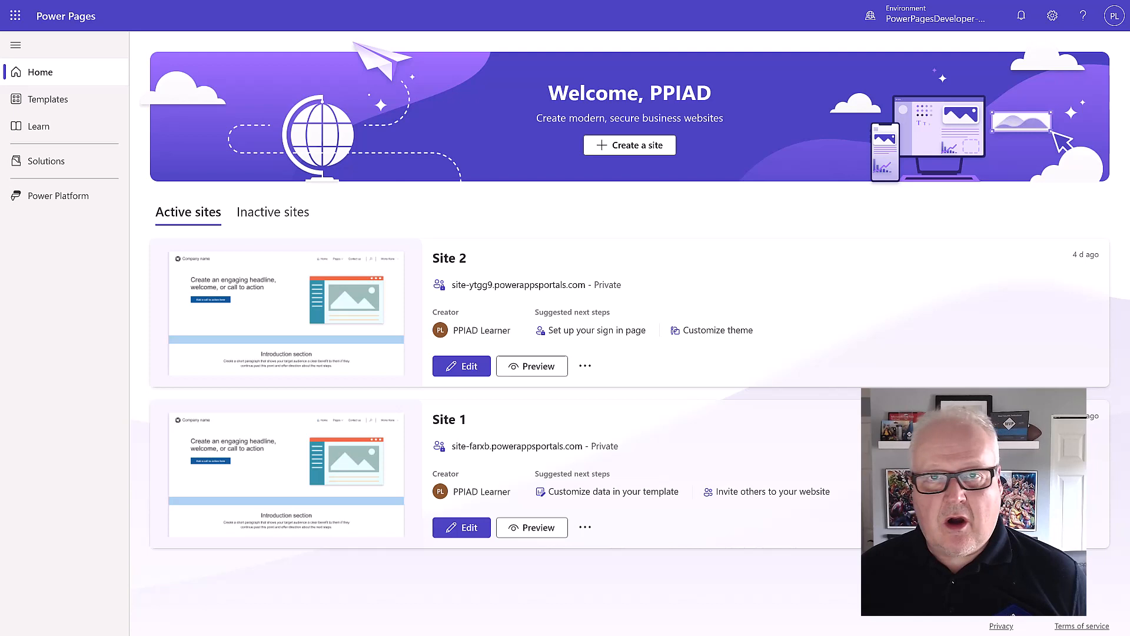
pyautogui.moveTo(691, 195)
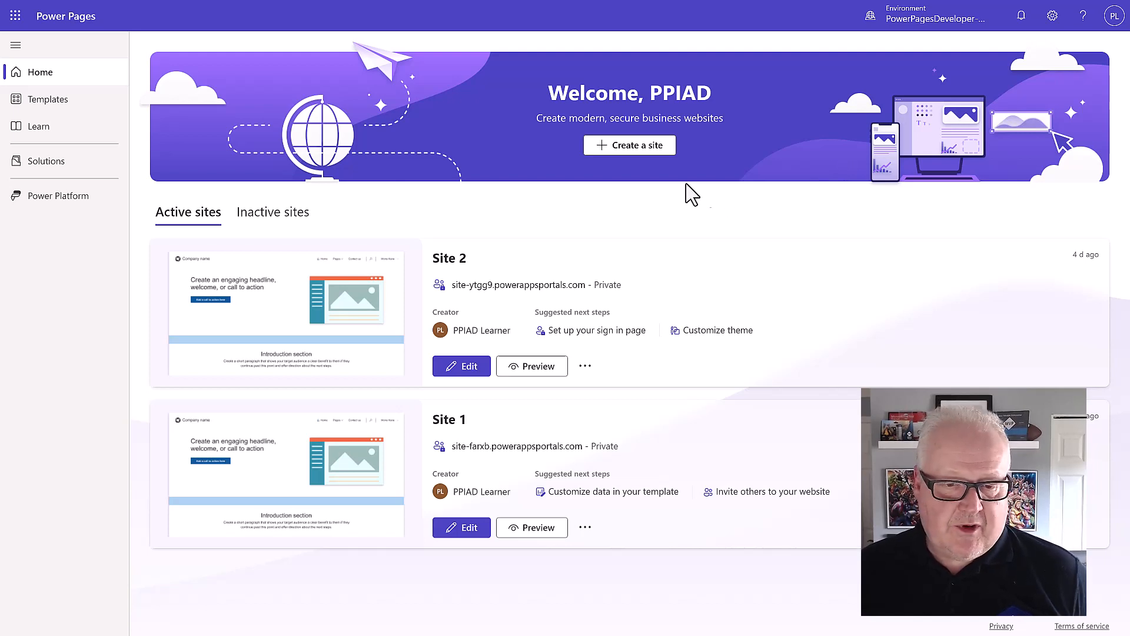
pyautogui.moveTo(495, 344)
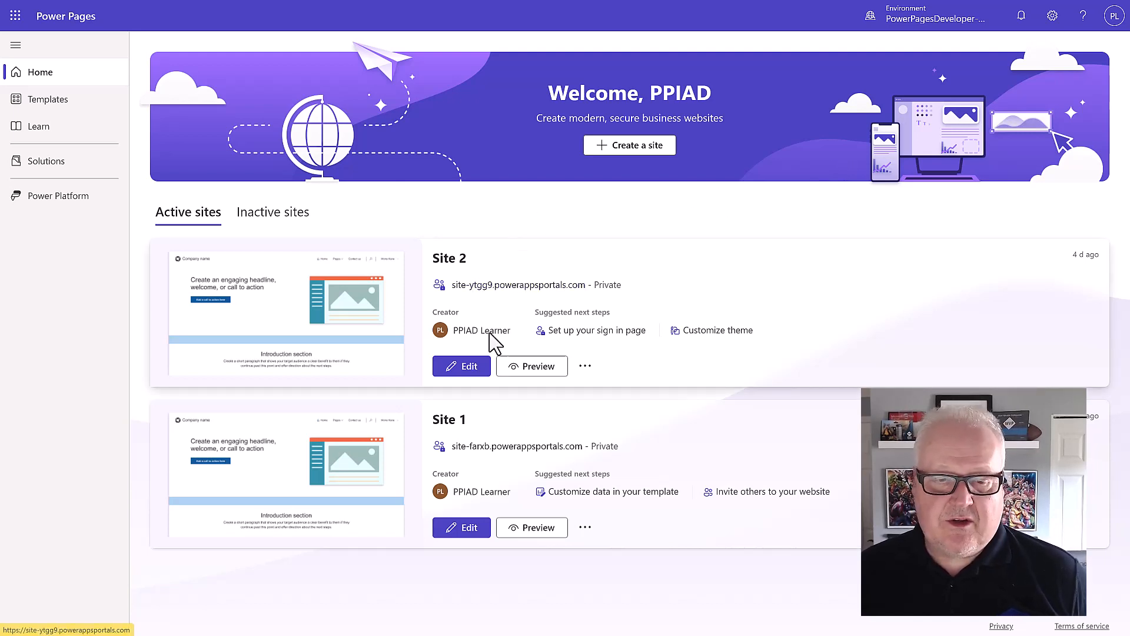
# Edit Site 2 to open its Contoso Coffee home page in the design studio
pyautogui.click(462, 366)
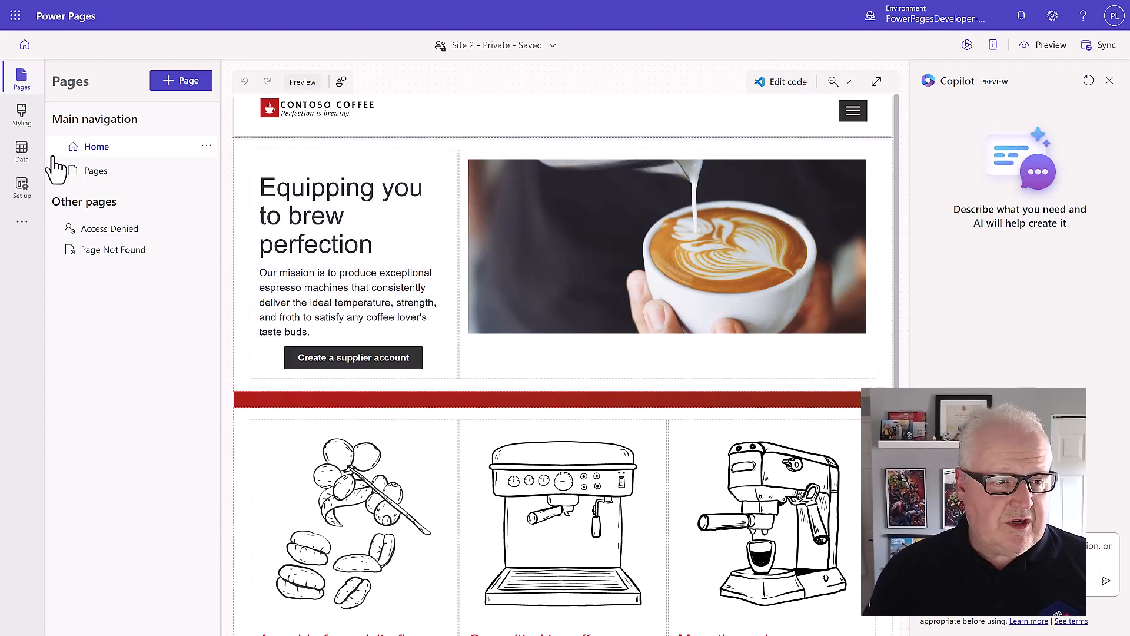
# In the Data workspace settings, choose Pages in a Day as the current solution
pyautogui.click(22, 150)
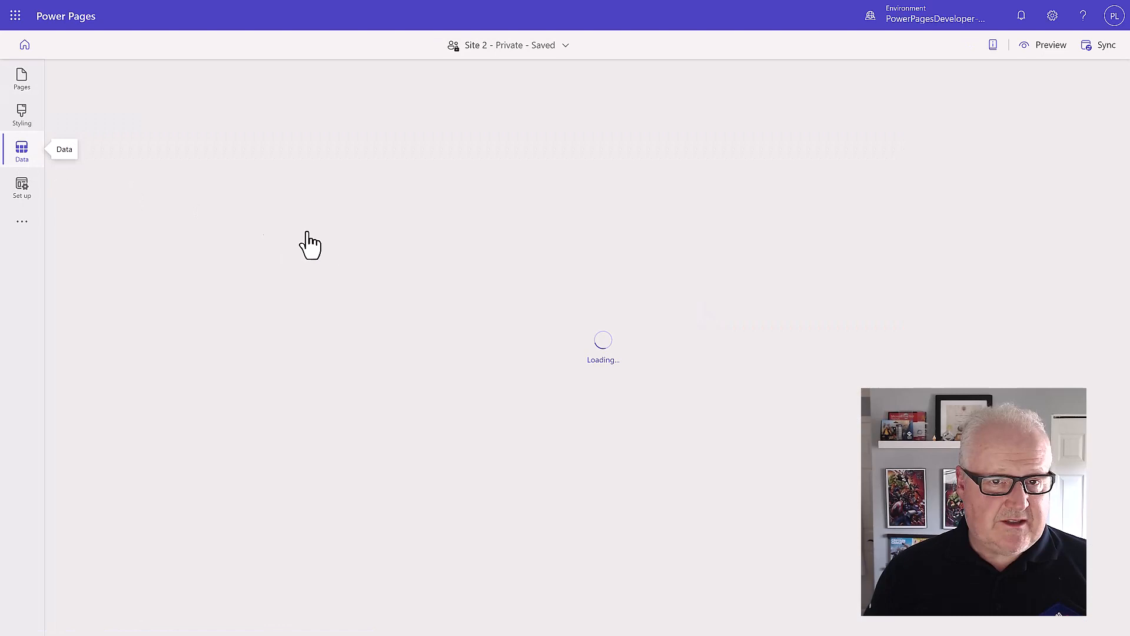
pyautogui.click(21, 149)
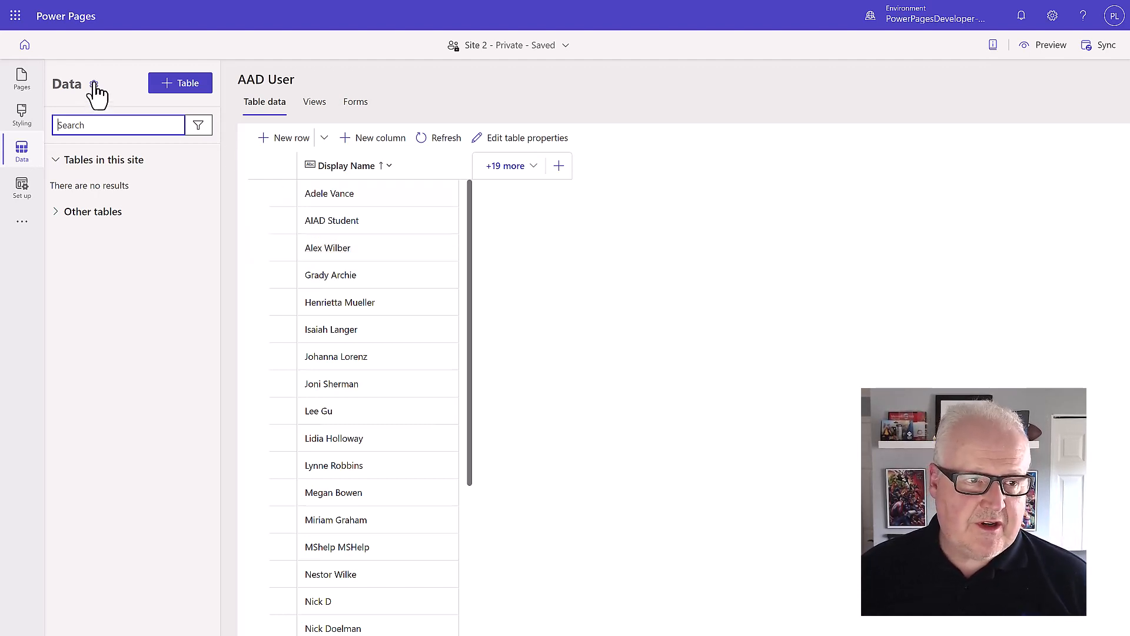
pyautogui.click(94, 84)
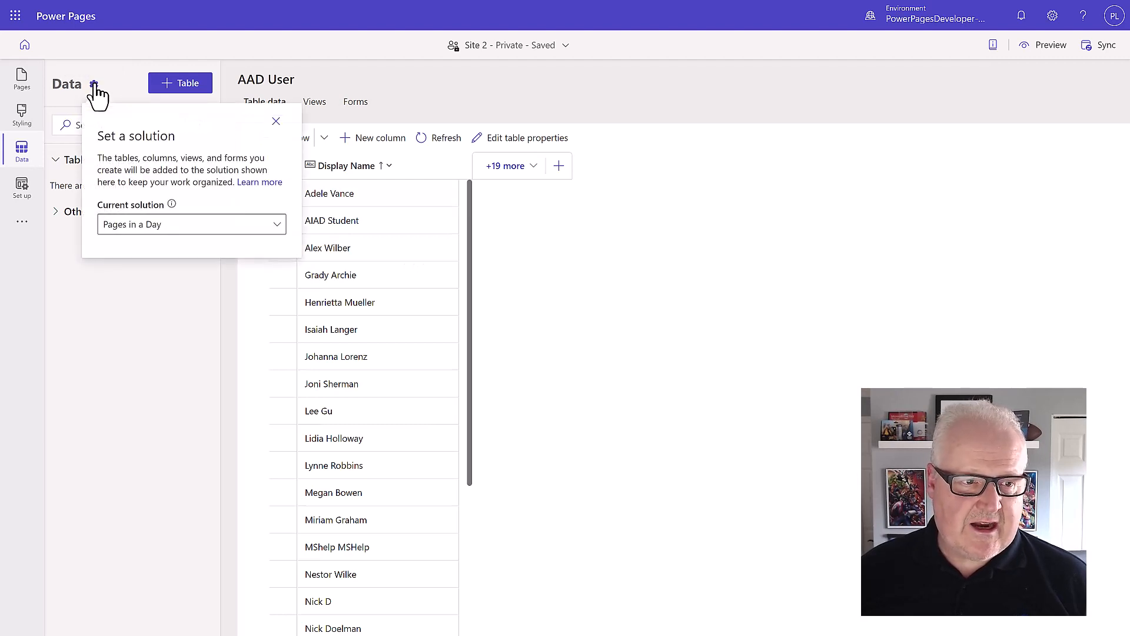
pyautogui.moveTo(180, 238)
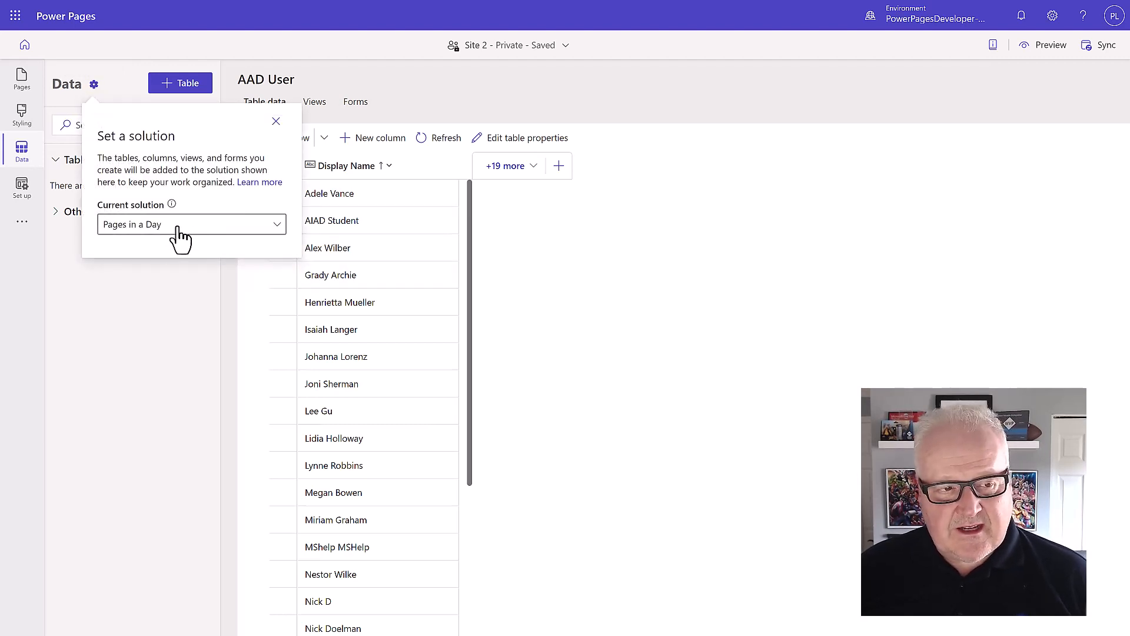
pyautogui.click(191, 225)
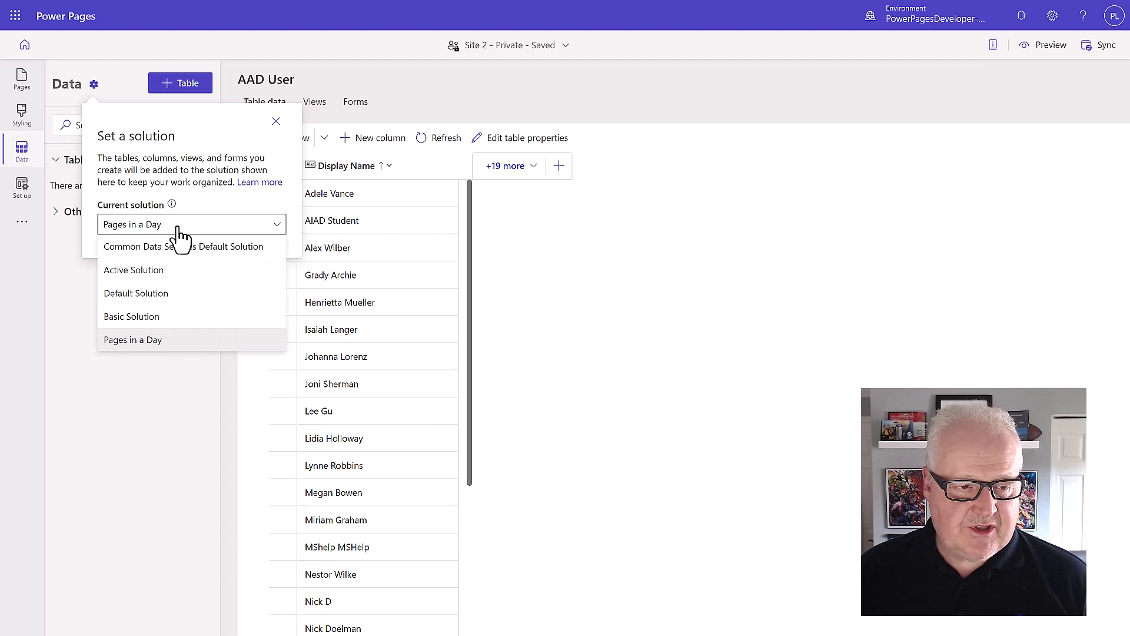
pyautogui.moveTo(190, 352)
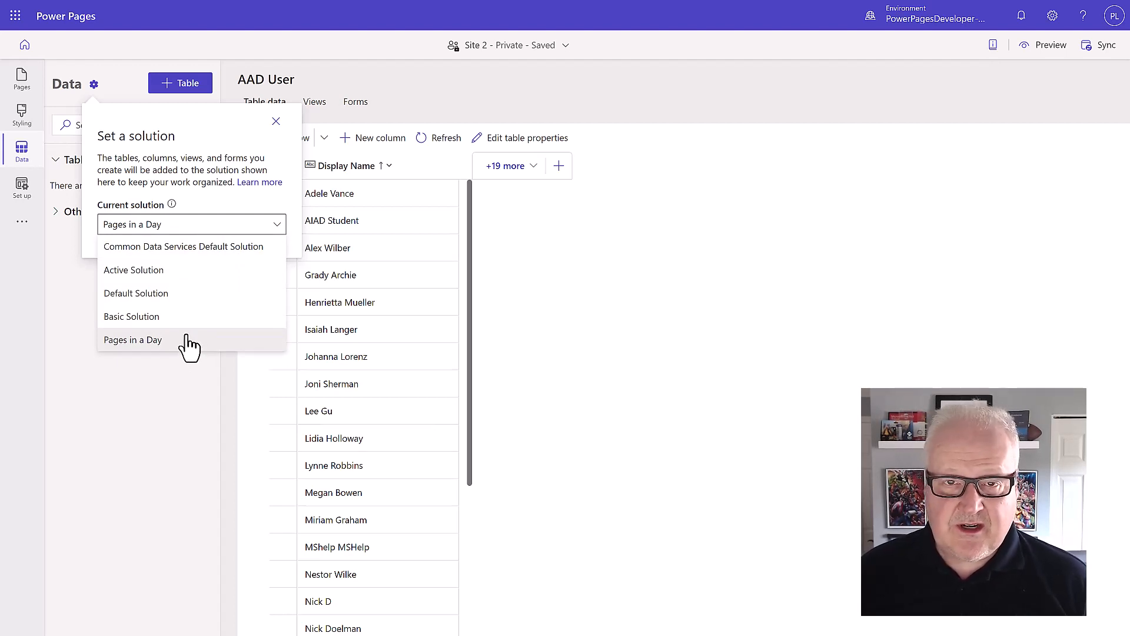
pyautogui.click(132, 339)
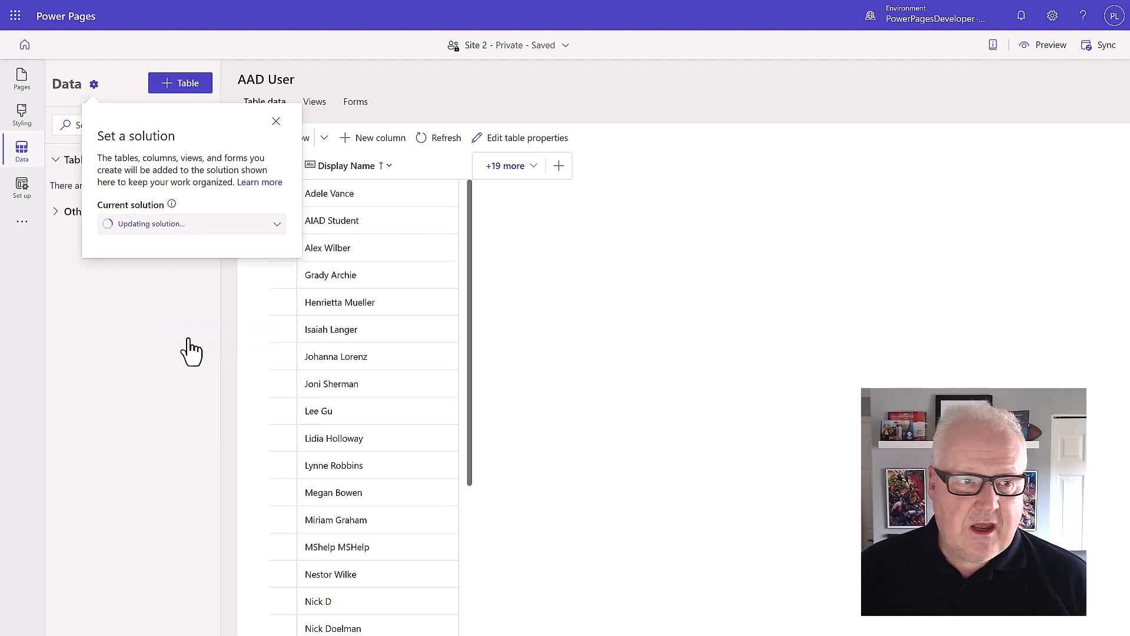
pyautogui.moveTo(160, 321)
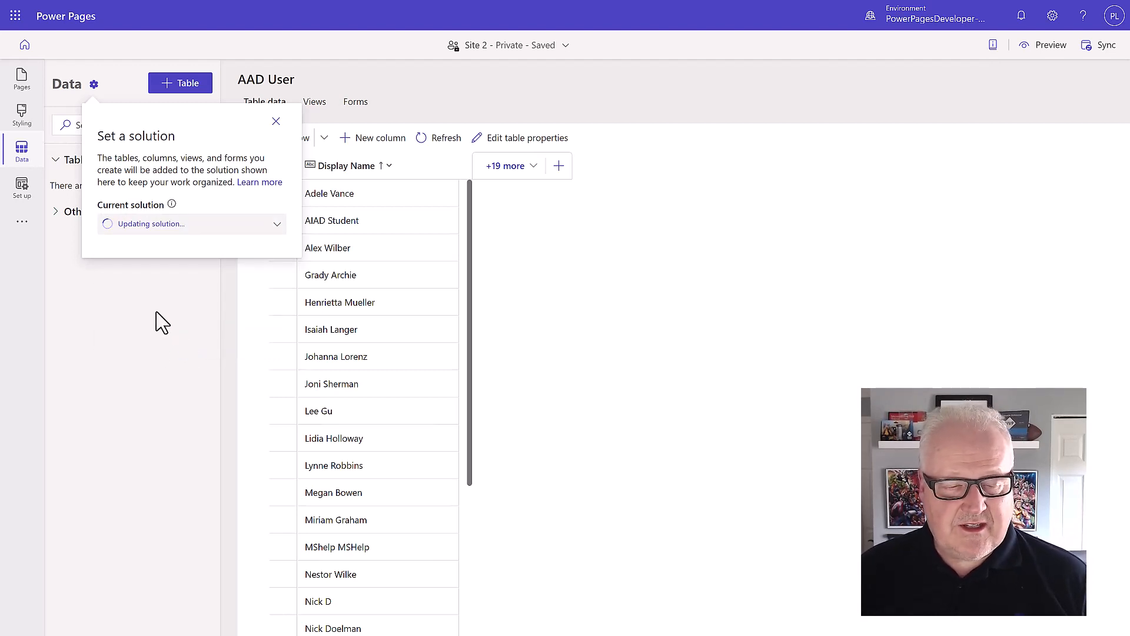
# Search tables for 'machine' and open the Machine Order table with its three records
pyautogui.click(276, 120)
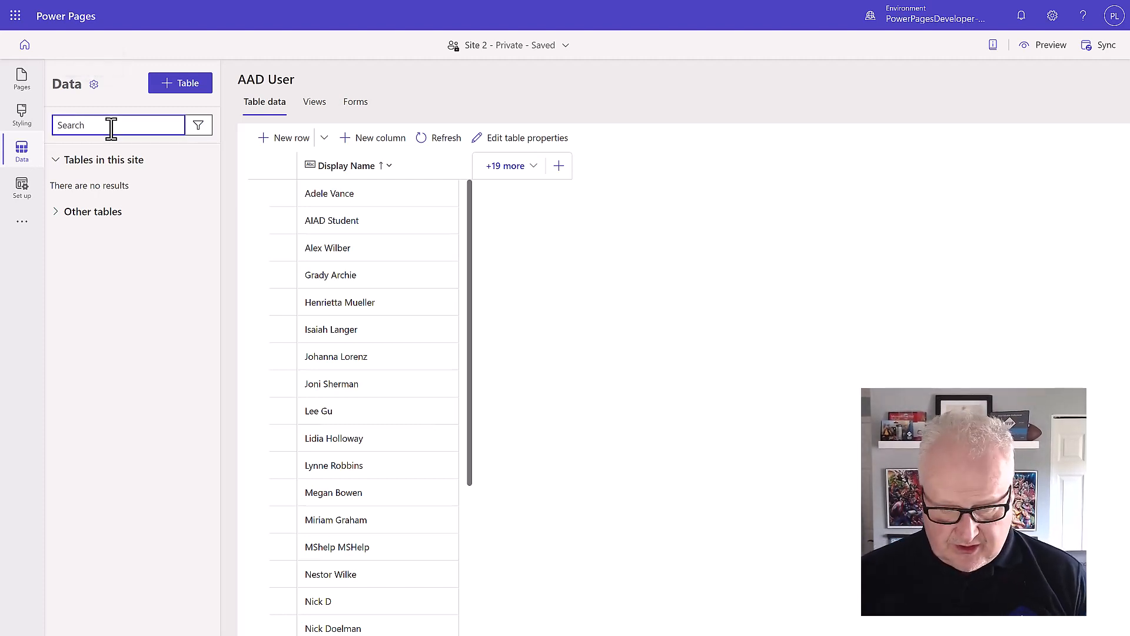
pyautogui.write('machone')
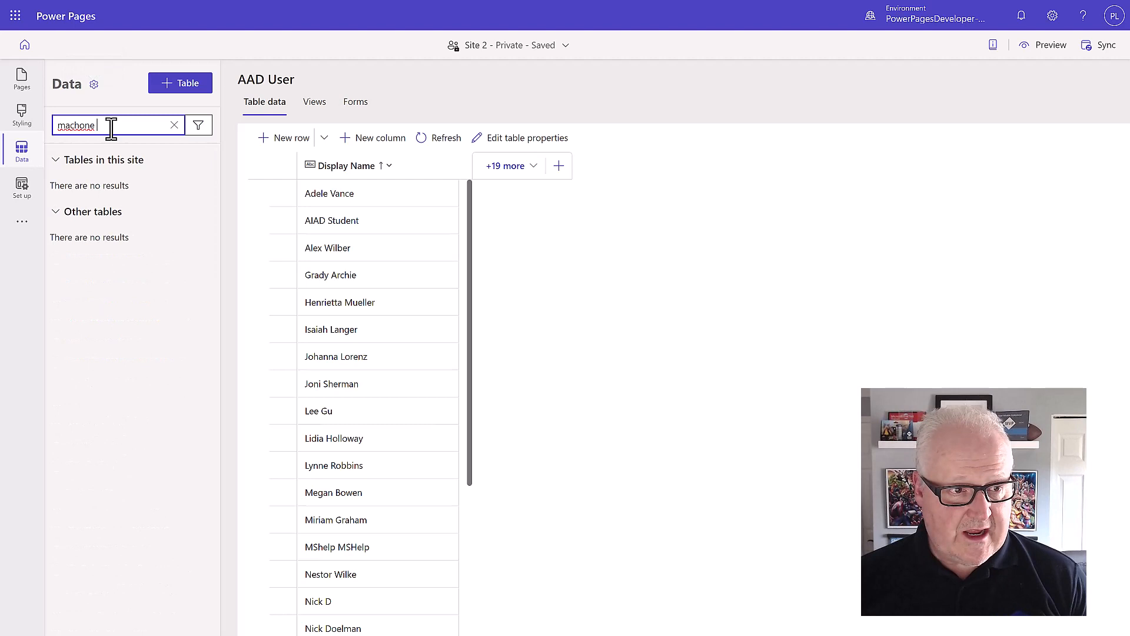
pyautogui.write('machine')
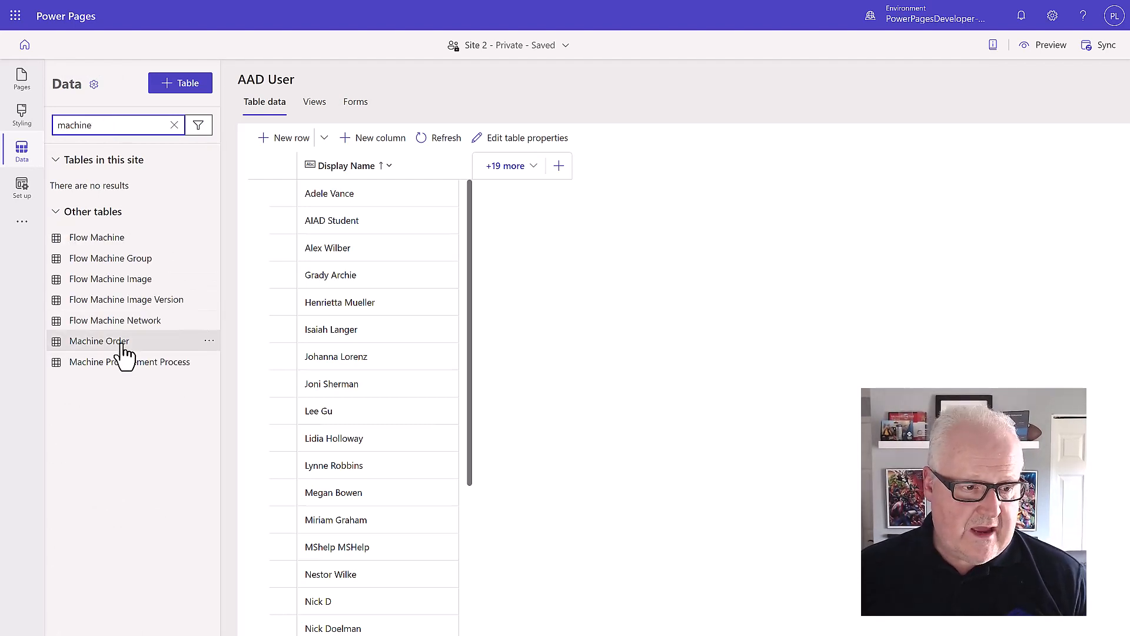
pyautogui.click(99, 340)
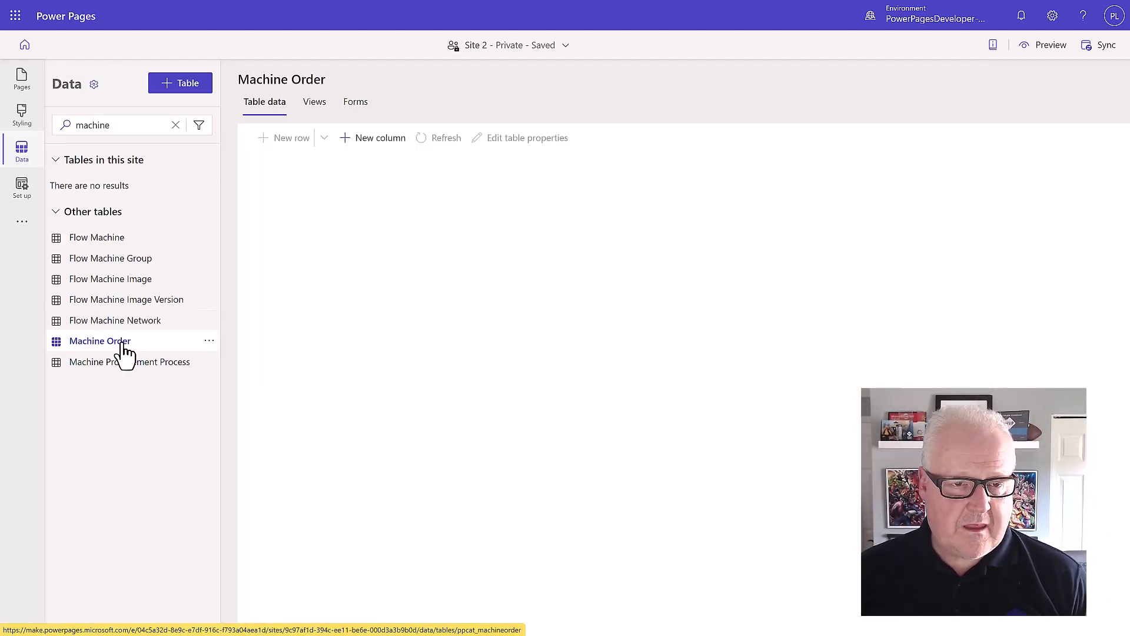
pyautogui.click(99, 340)
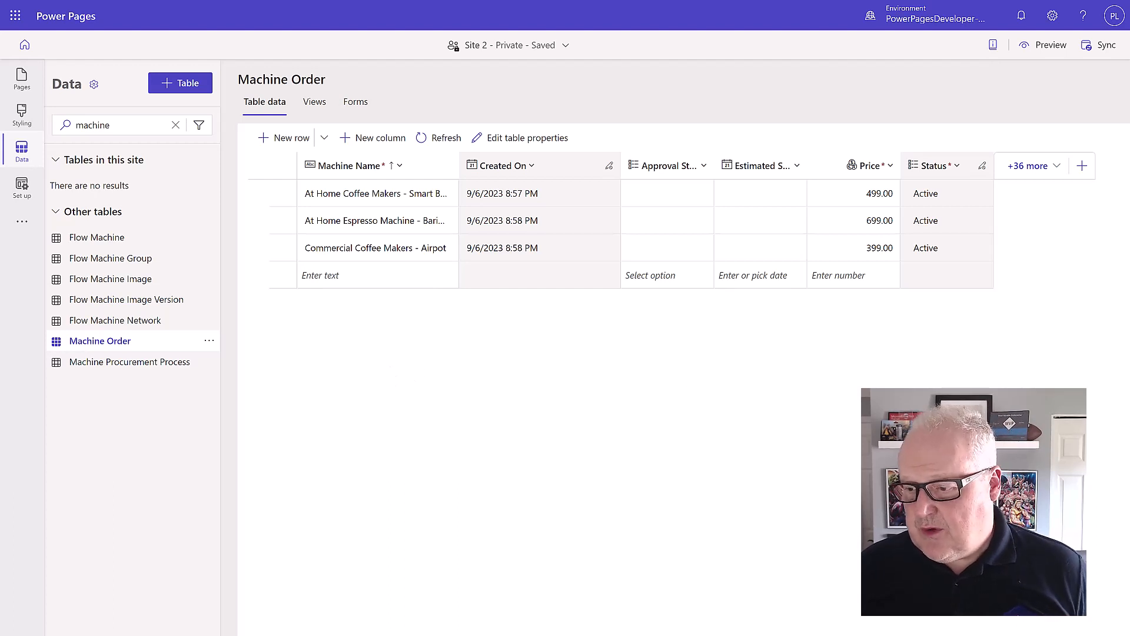
pyautogui.moveTo(345, 123)
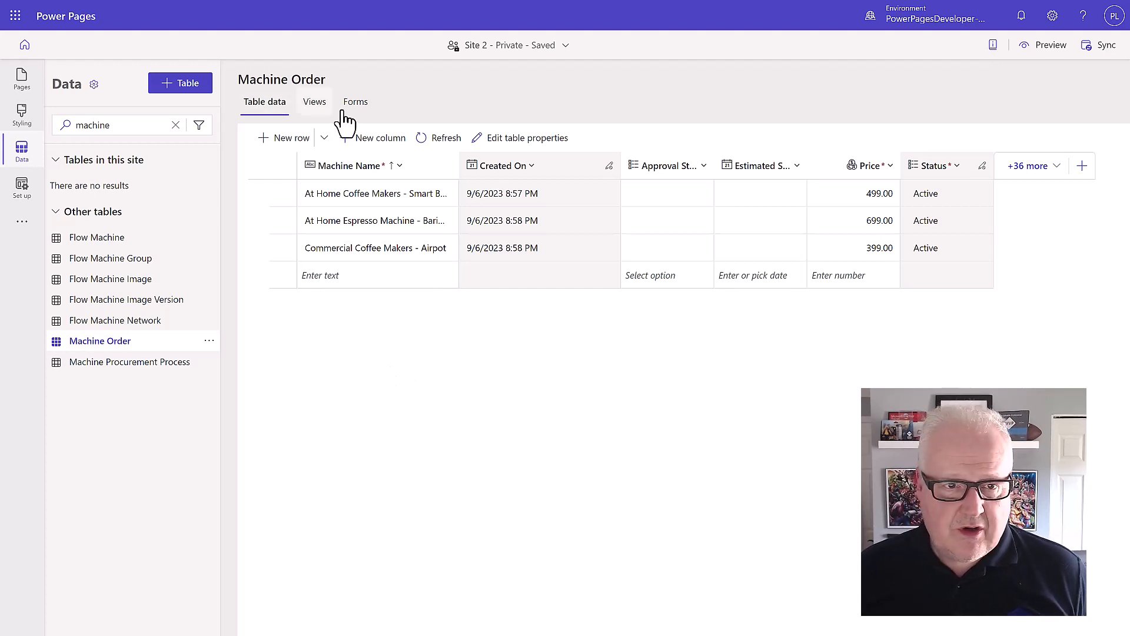
# List Machine Order's forms and open Supplier Form in the form designer
pyautogui.click(355, 102)
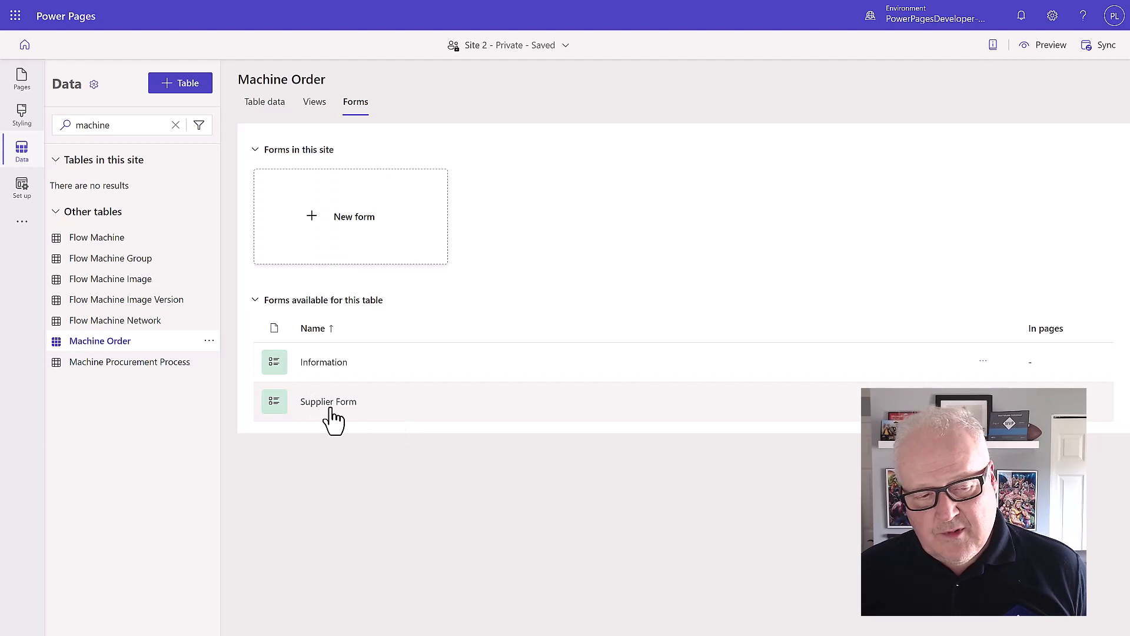
pyautogui.click(328, 402)
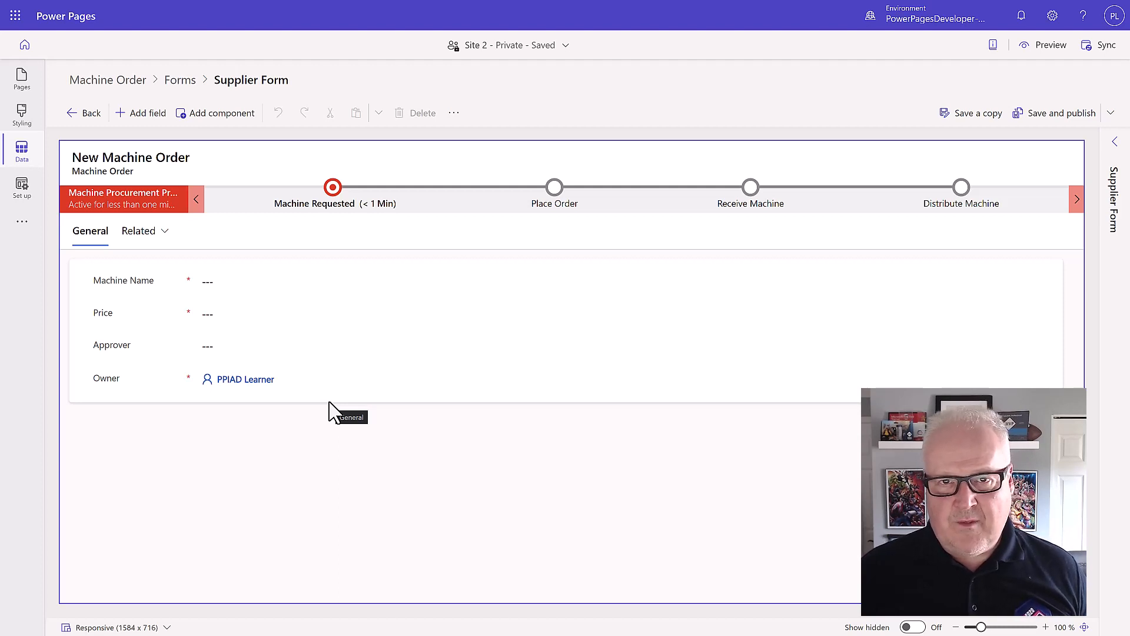
pyautogui.moveTo(218, 36)
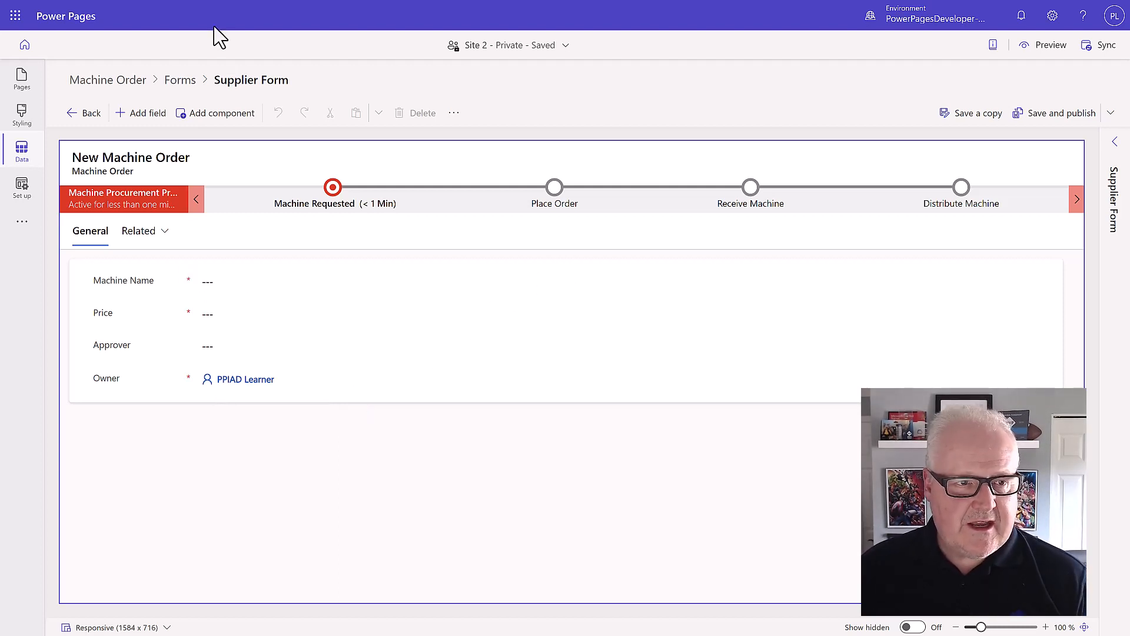
# Bring up the Add field list of Machine Order table columns
pyautogui.click(147, 113)
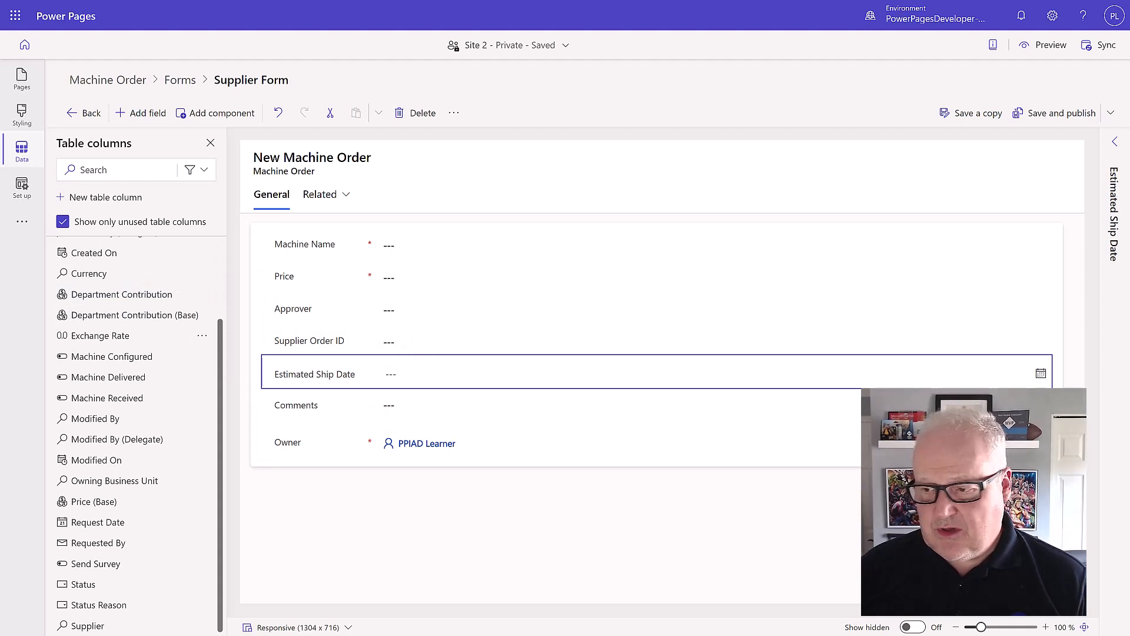
pyautogui.moveTo(314, 420)
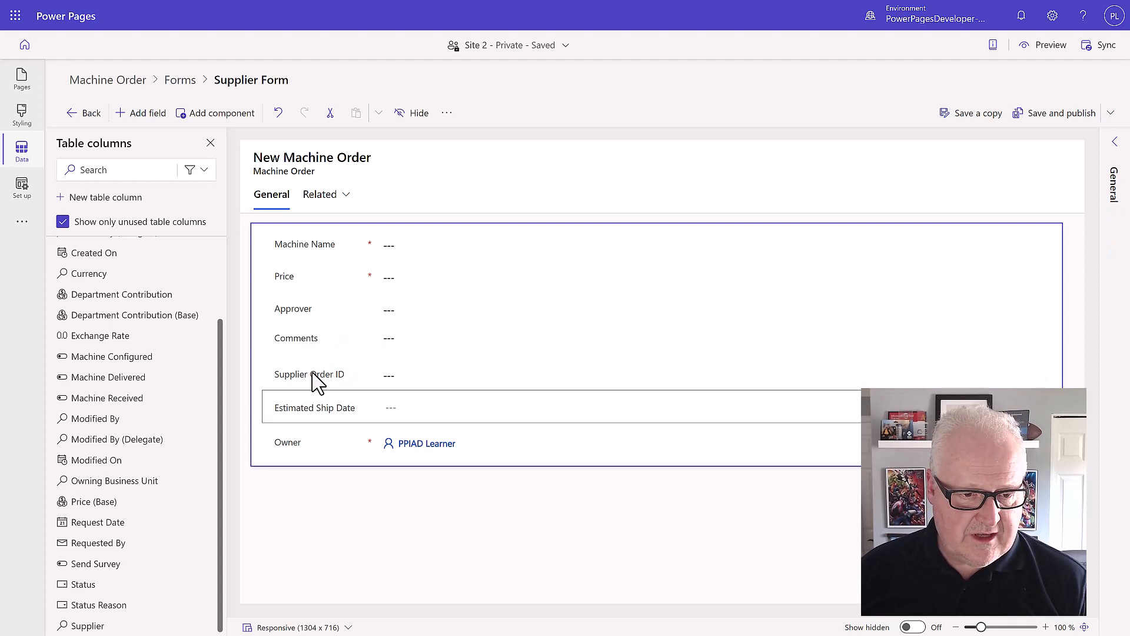
pyautogui.moveTo(319, 417)
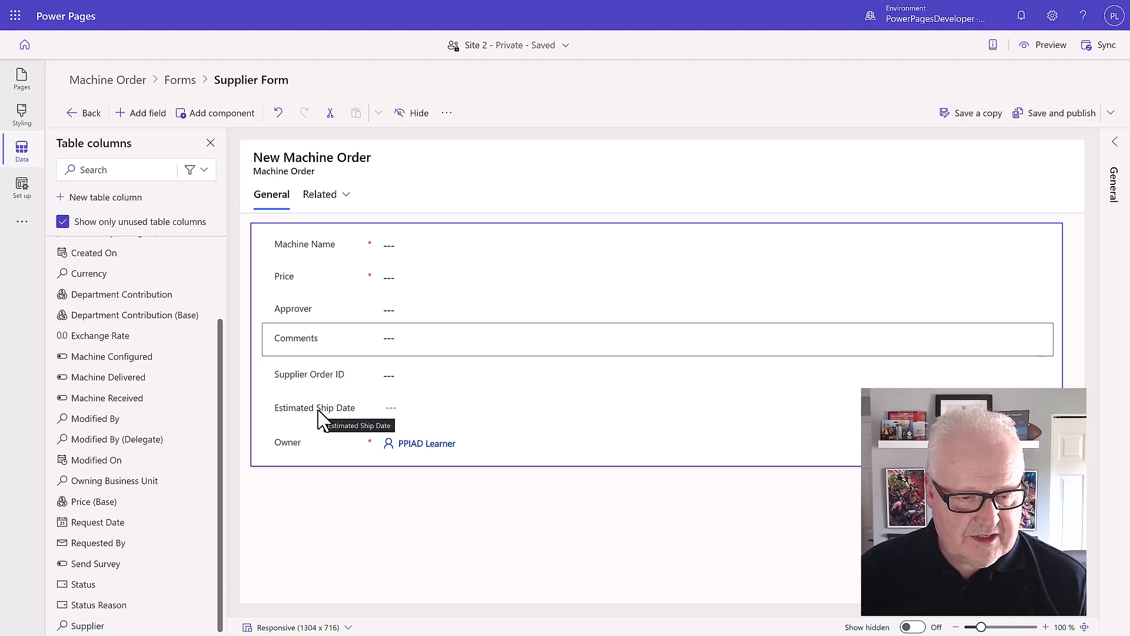
pyautogui.moveTo(330, 449)
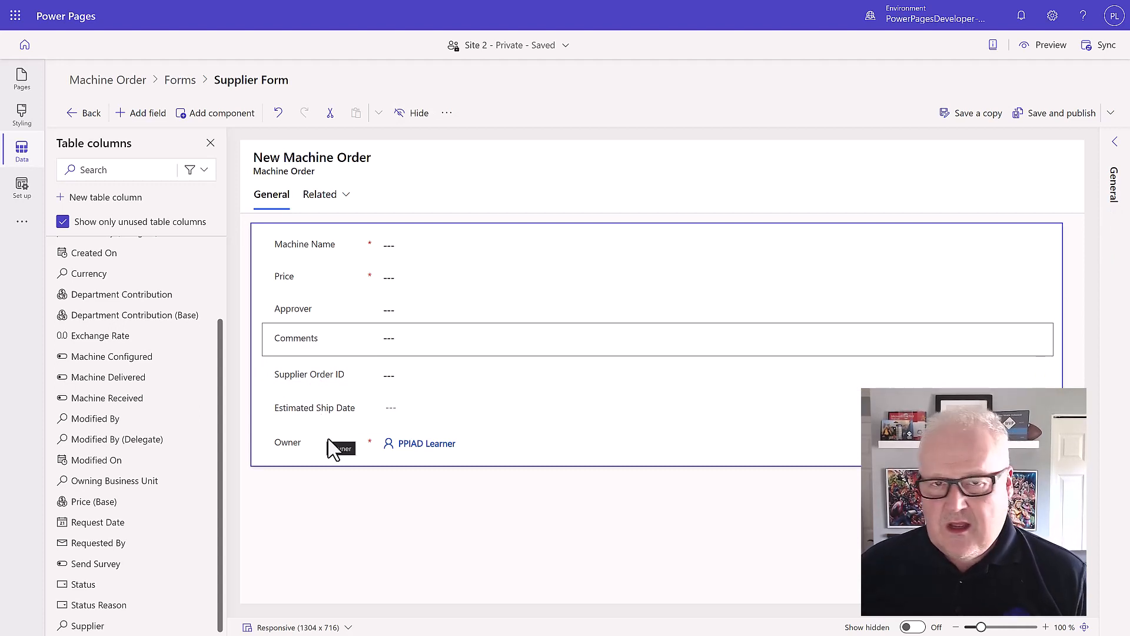
pyautogui.moveTo(334, 438)
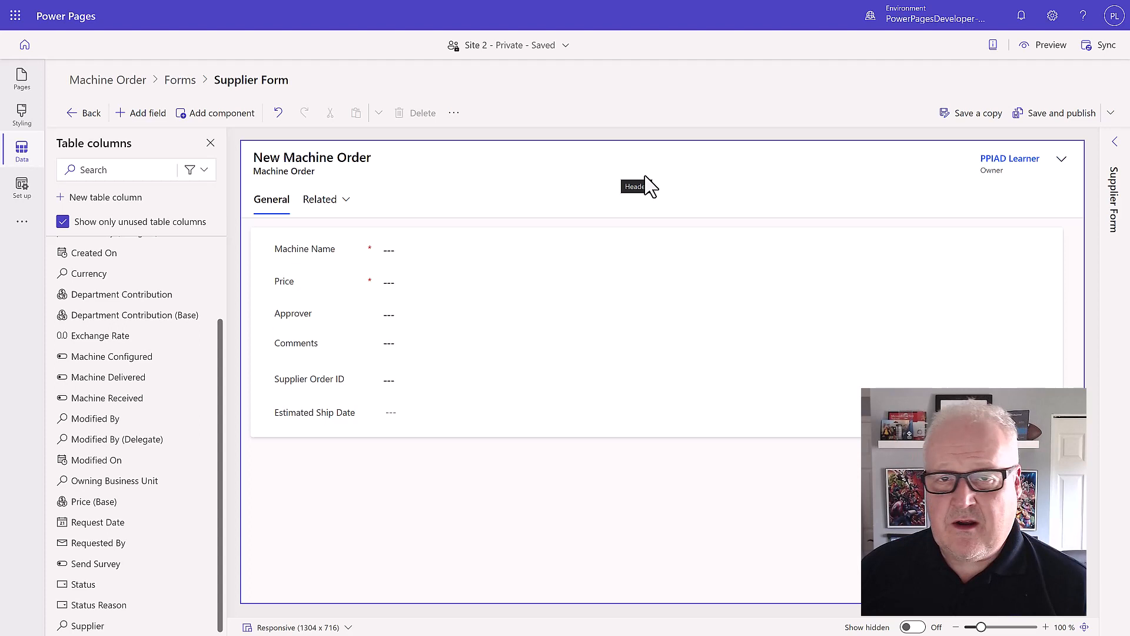
pyautogui.moveTo(635, 328)
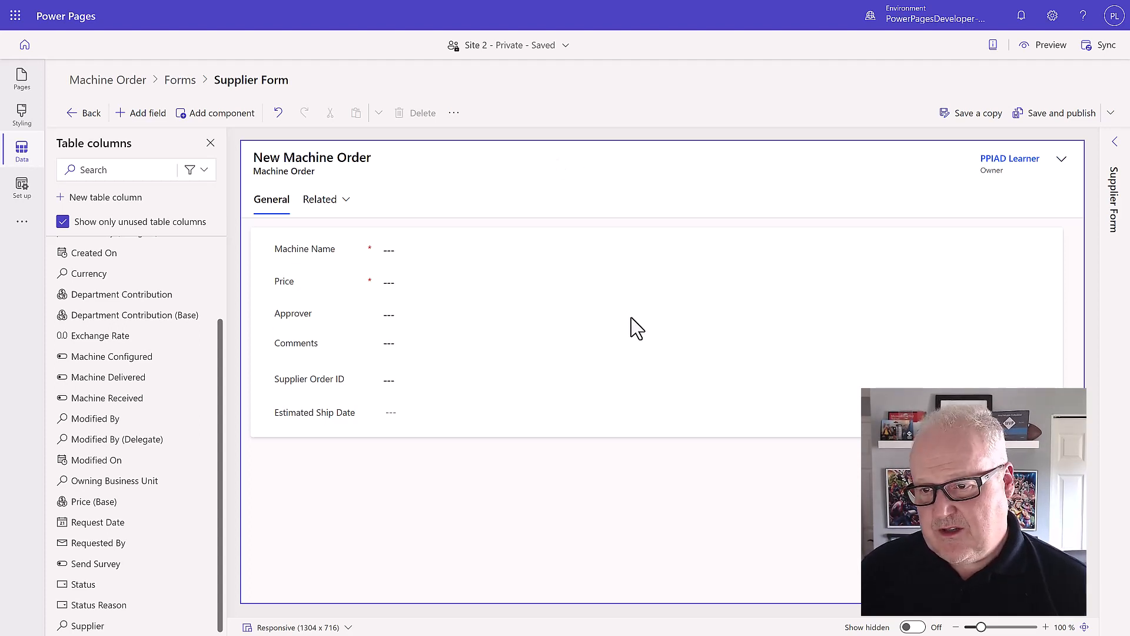
pyautogui.moveTo(1025, 179)
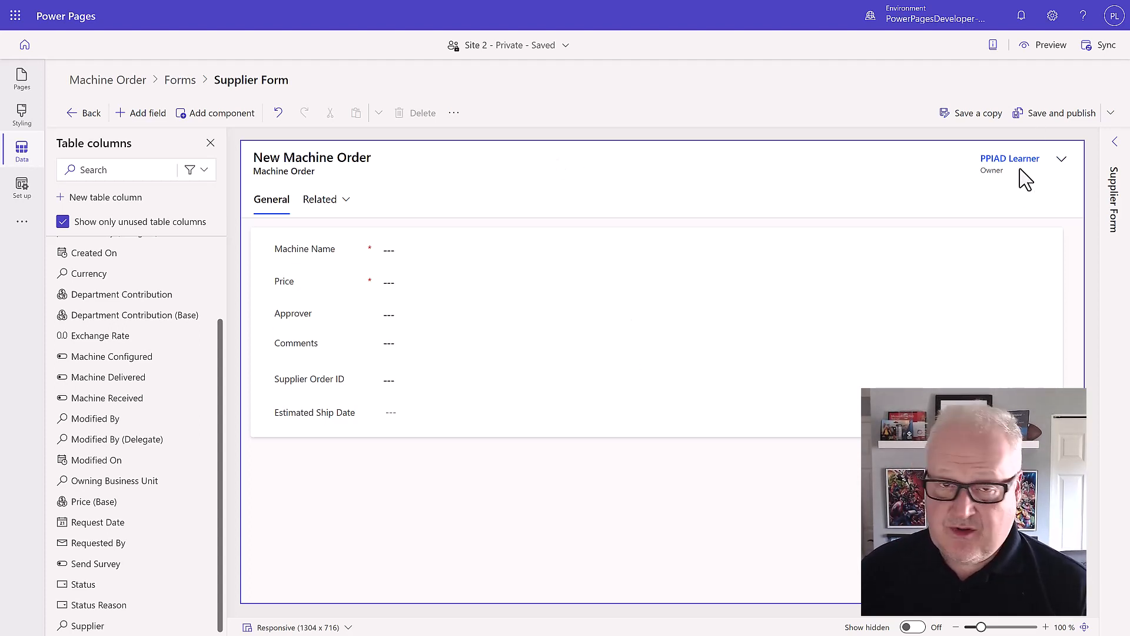
pyautogui.moveTo(1017, 179)
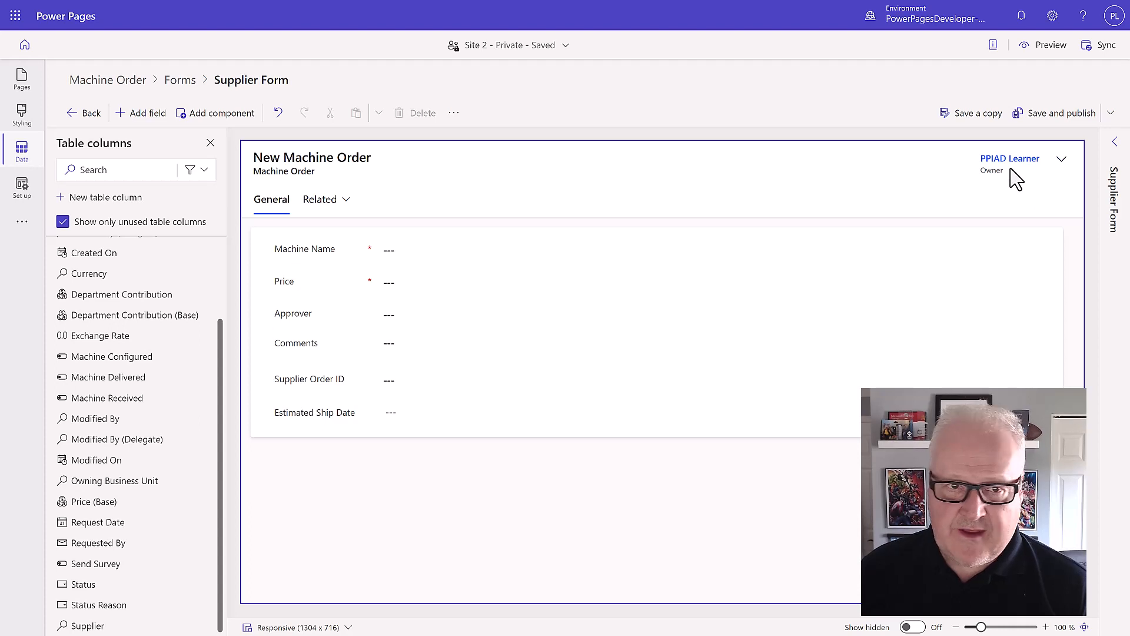
pyautogui.moveTo(581, 329)
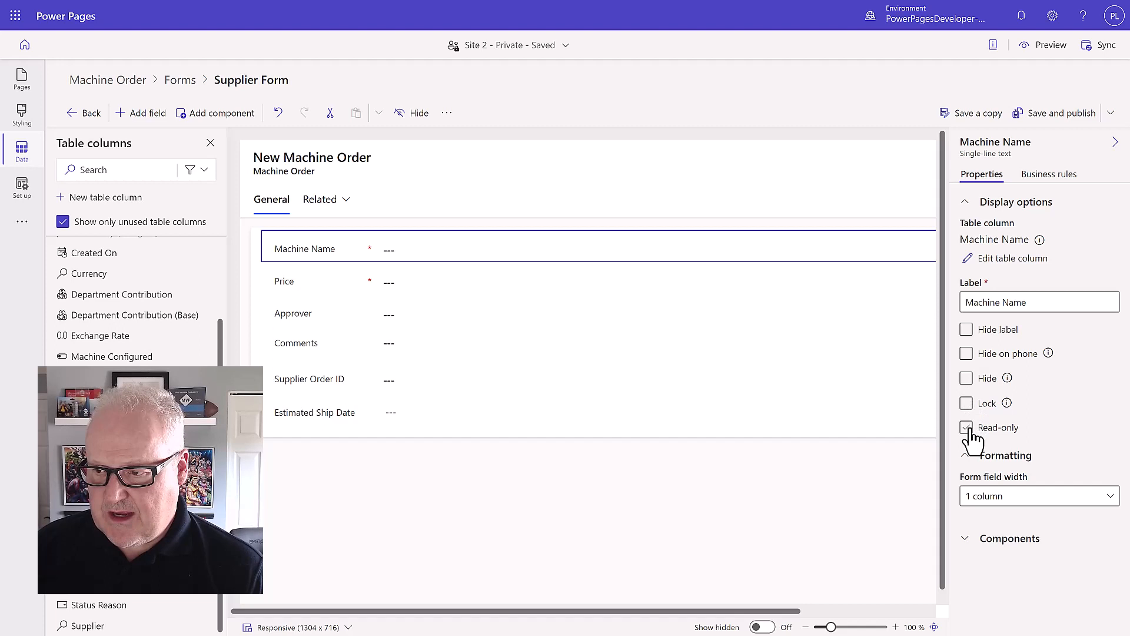
# Tick Read-only for the Machine Name, Comments and Approver fields in Properties
pyautogui.click(966, 427)
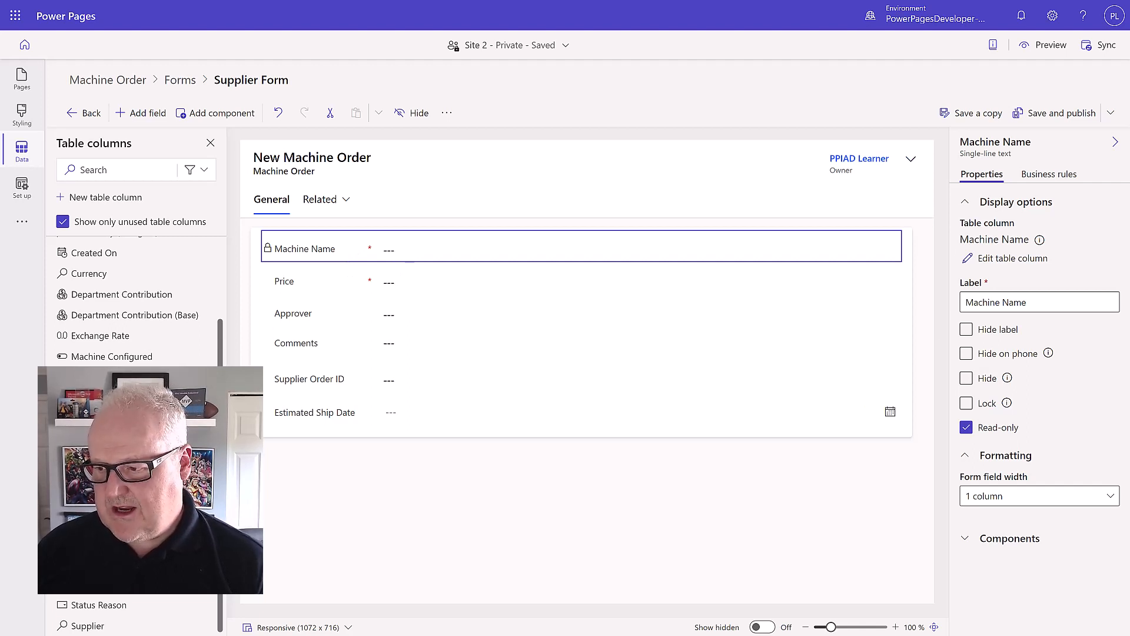
pyautogui.moveTo(324, 291)
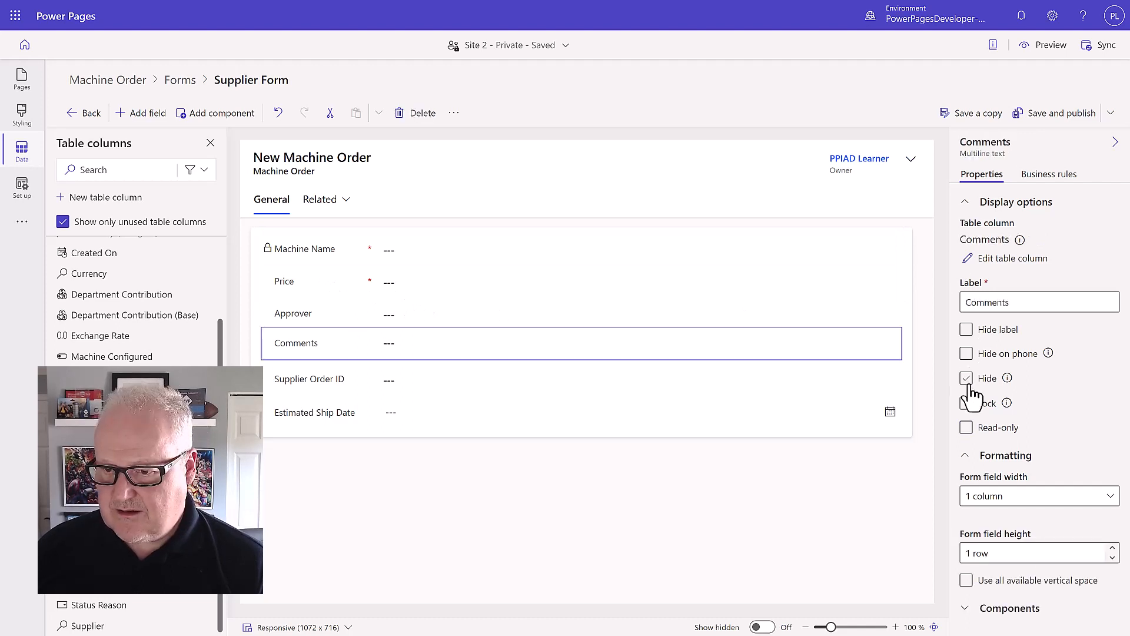
pyautogui.click(967, 402)
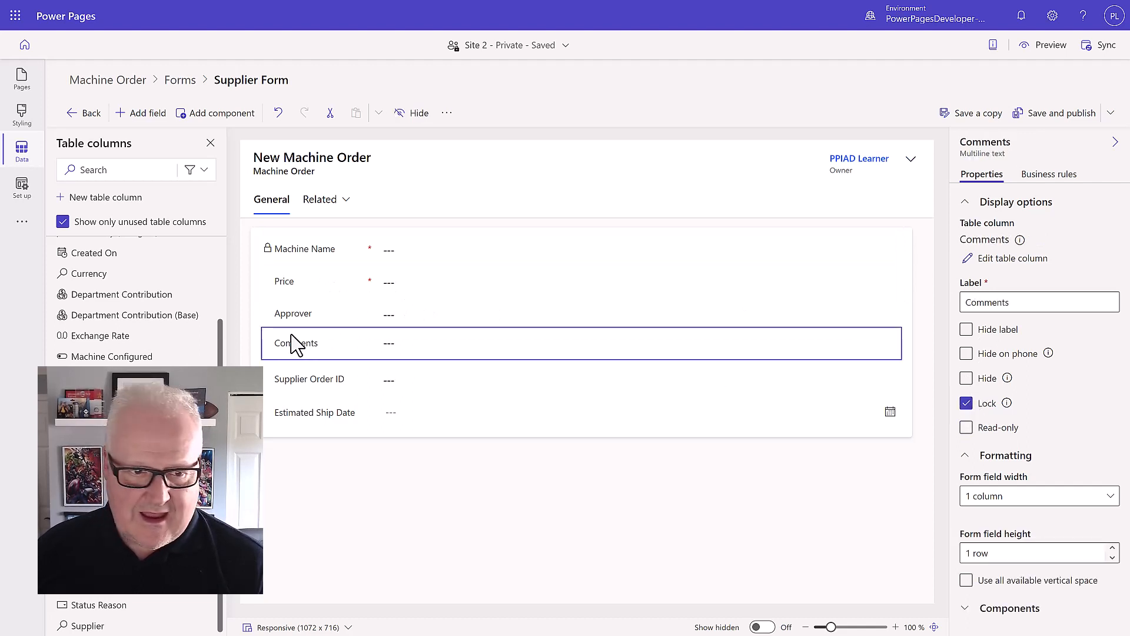
pyautogui.click(966, 403)
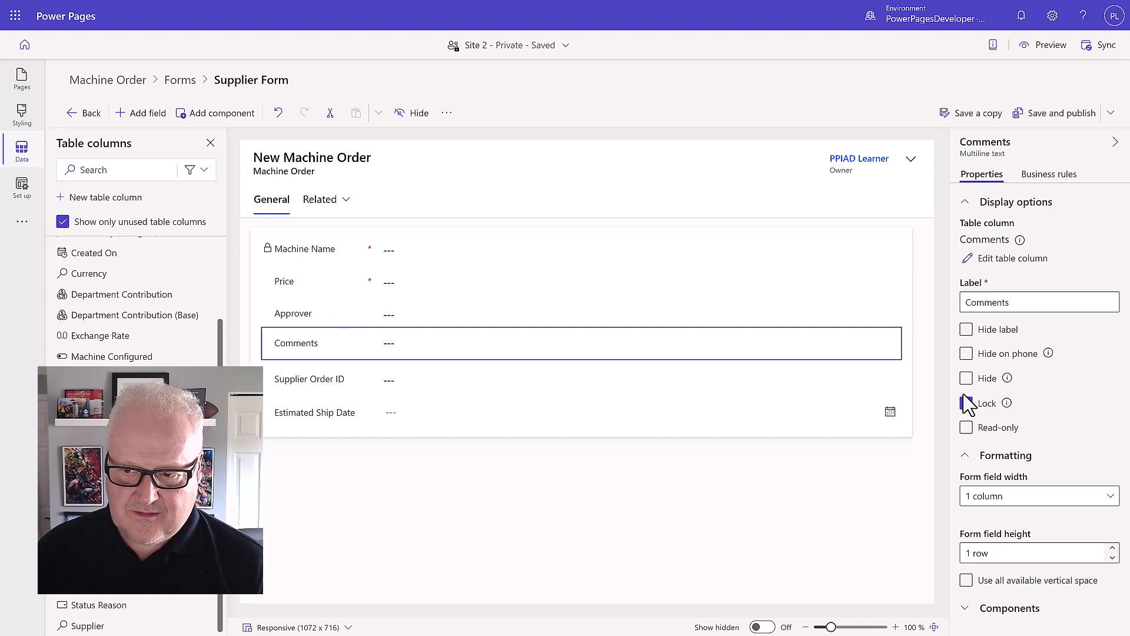
pyautogui.click(967, 427)
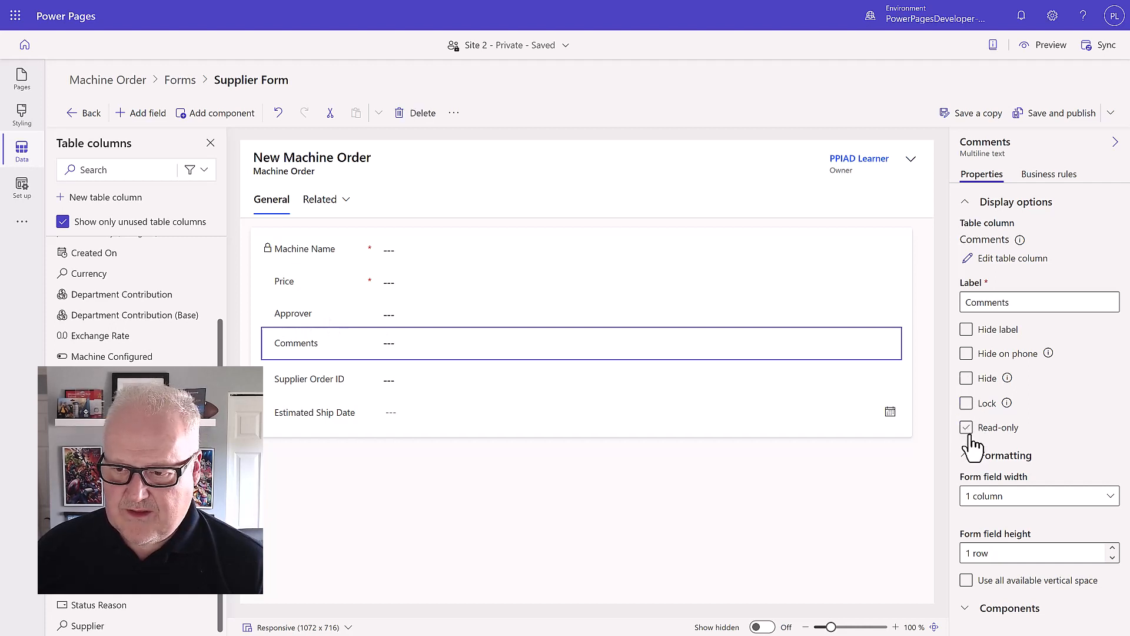
pyautogui.click(967, 427)
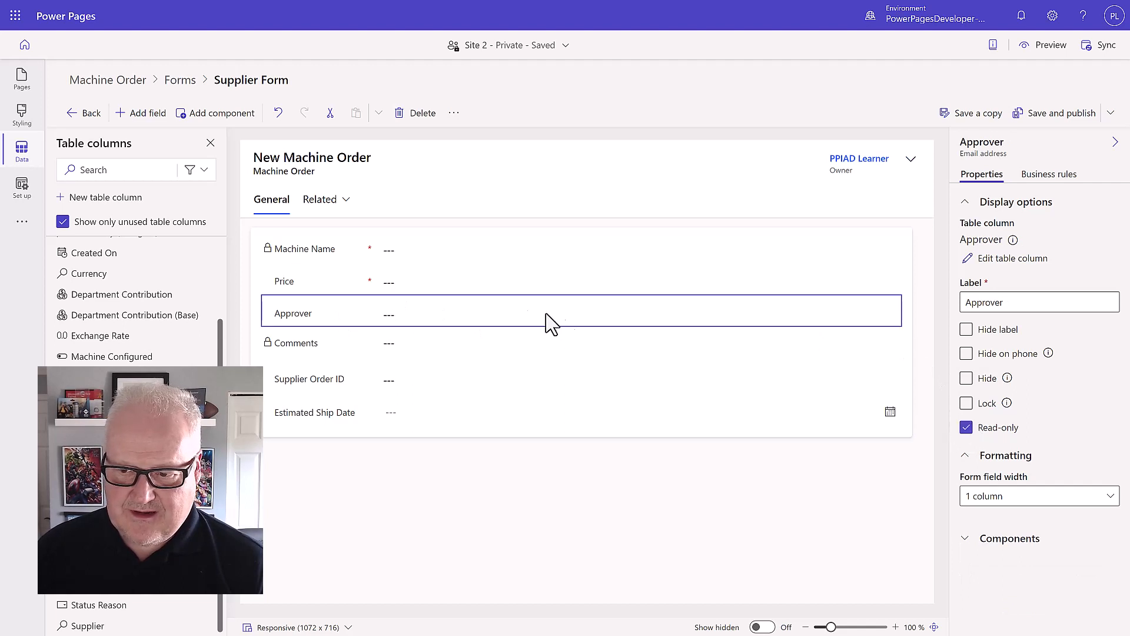
pyautogui.click(581, 280)
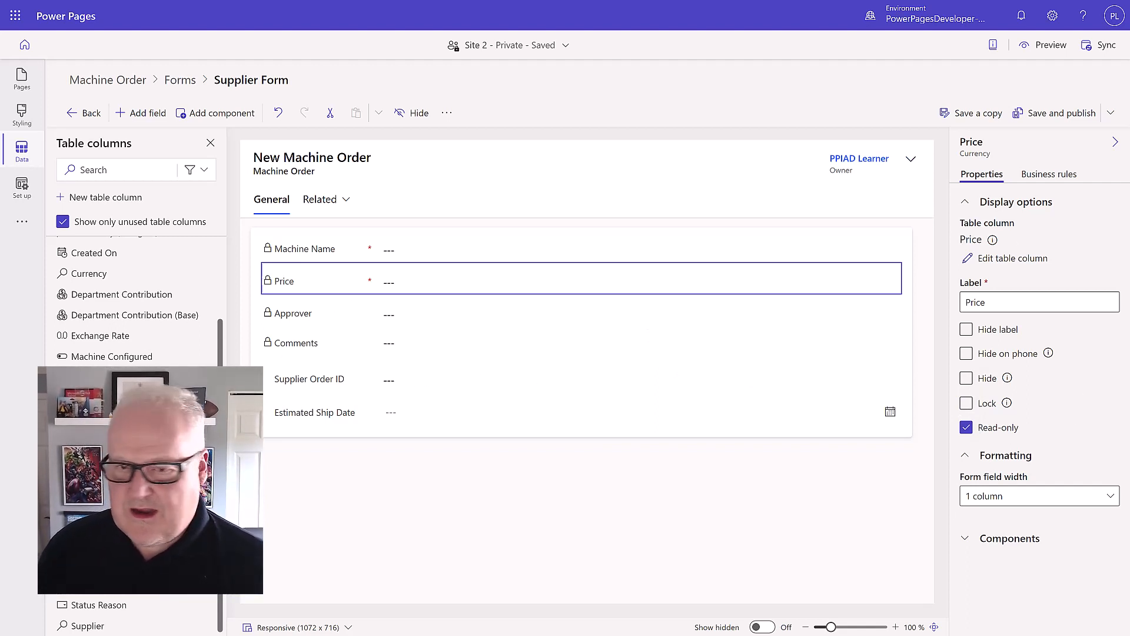
pyautogui.moveTo(905, 203)
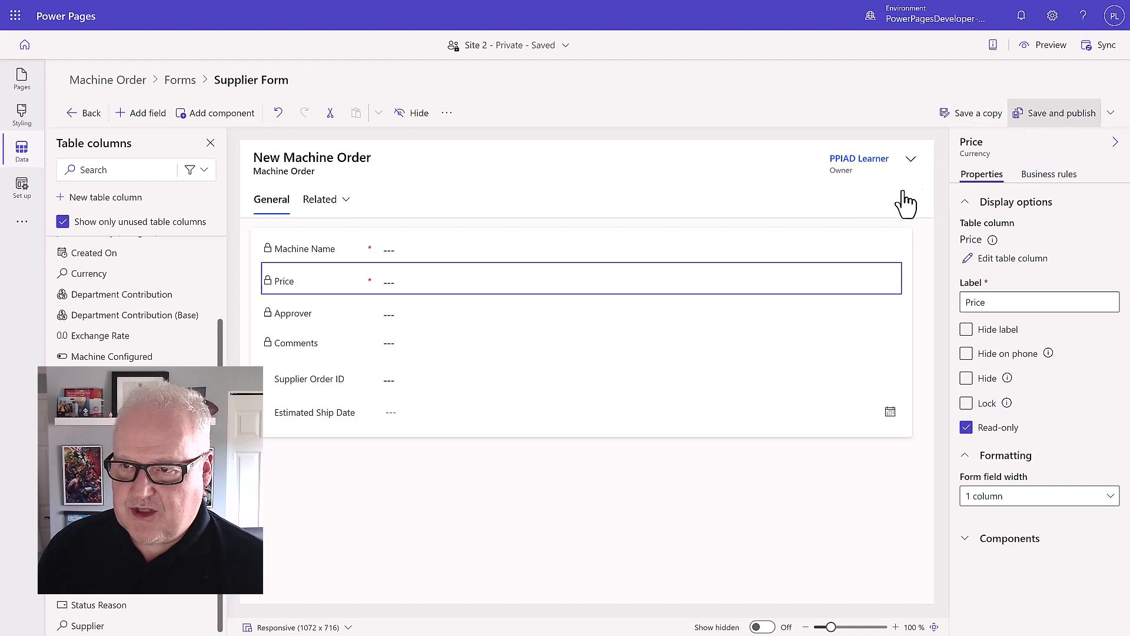
pyautogui.moveTo(742, 341)
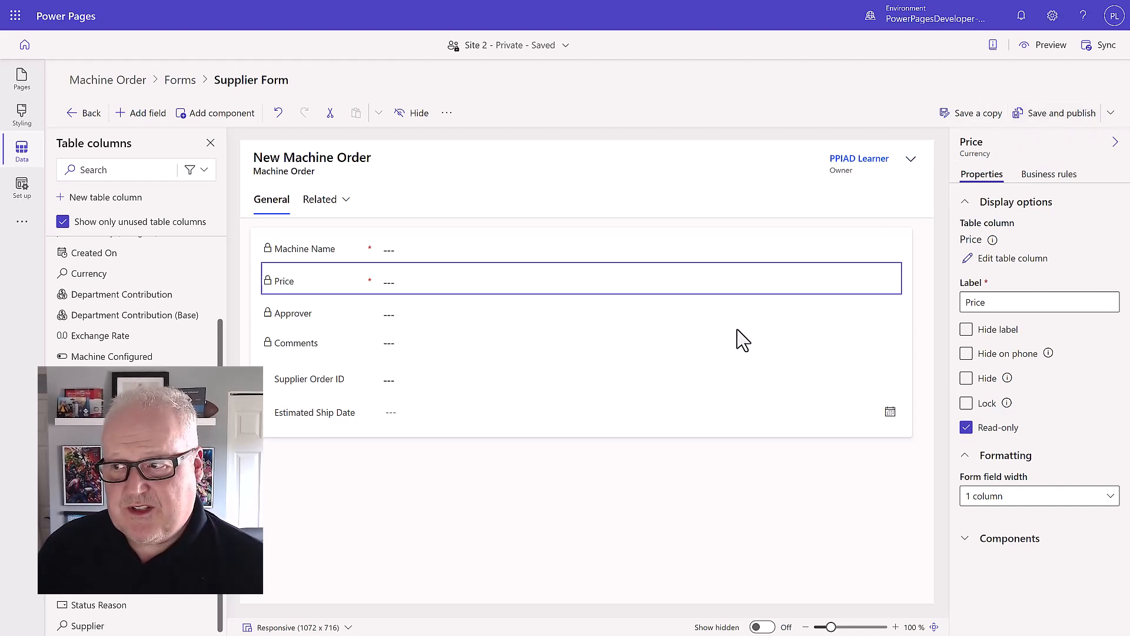